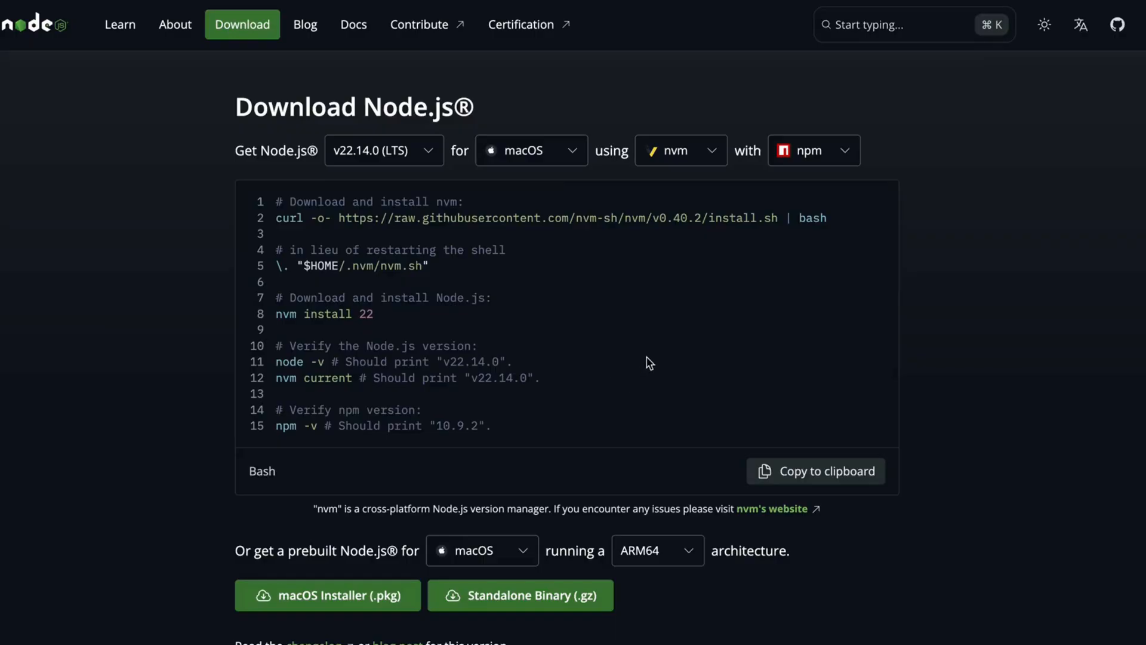
mouse_move(357, 601)
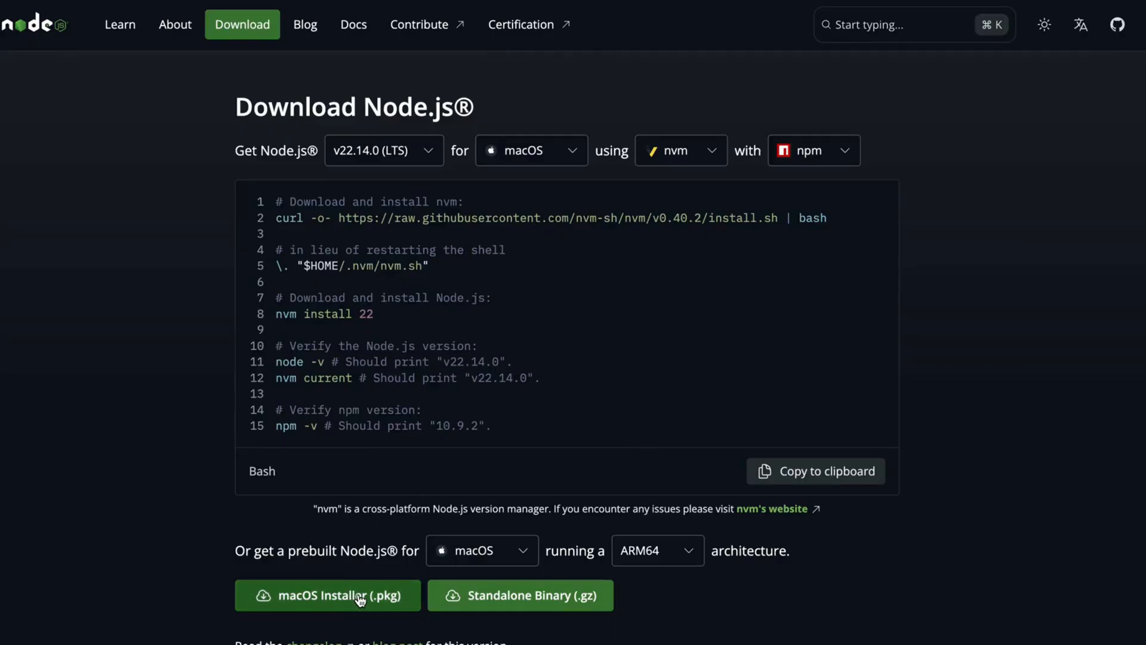
Step: Download the macOS Installer (.pkg) for Node.js v22.14.0 LTS
click(327, 594)
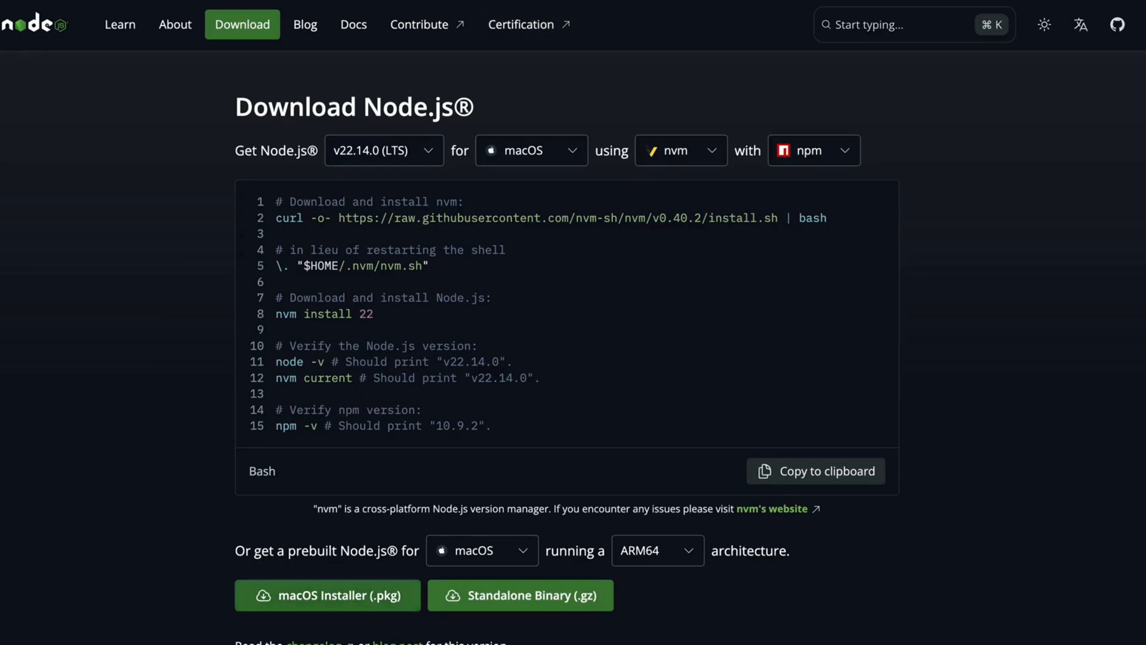
Step: Run the Node.js v22.14.0 installer through licence, standard install on Macintosh HD, password authorization, and close
click(327, 594)
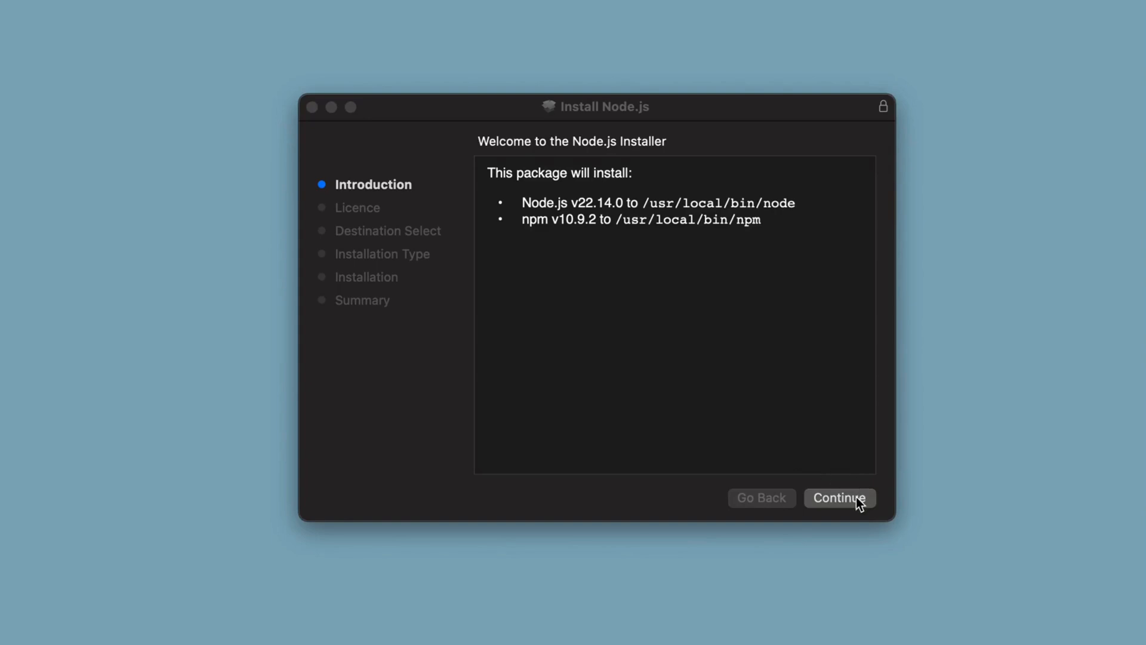
click(840, 498)
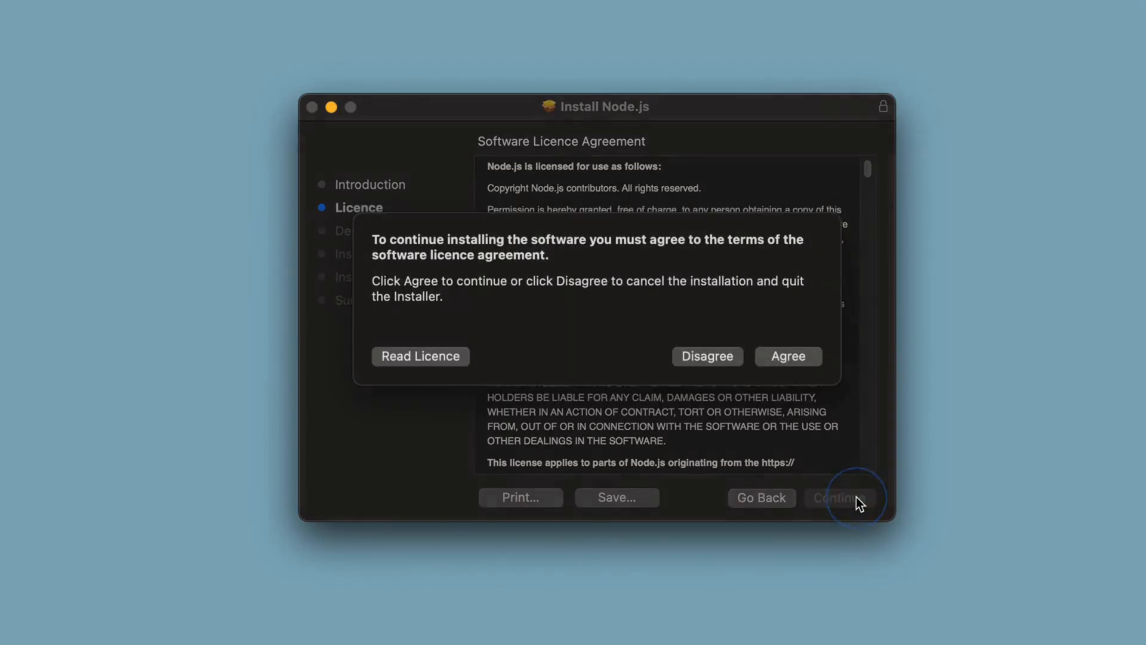
click(788, 356)
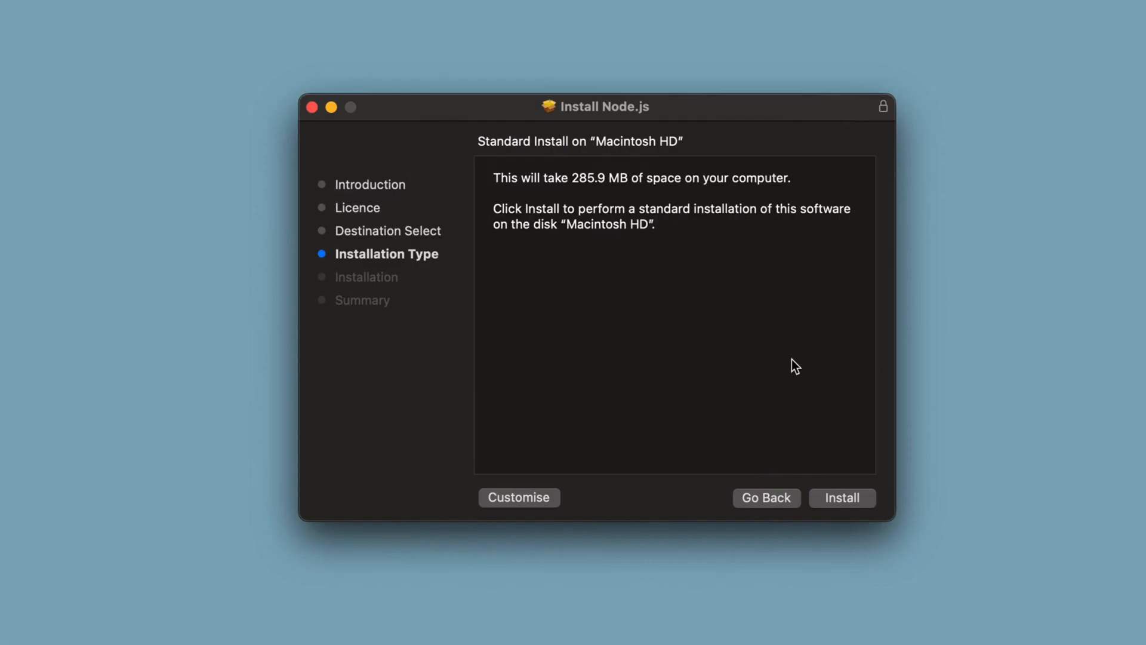
click(842, 497)
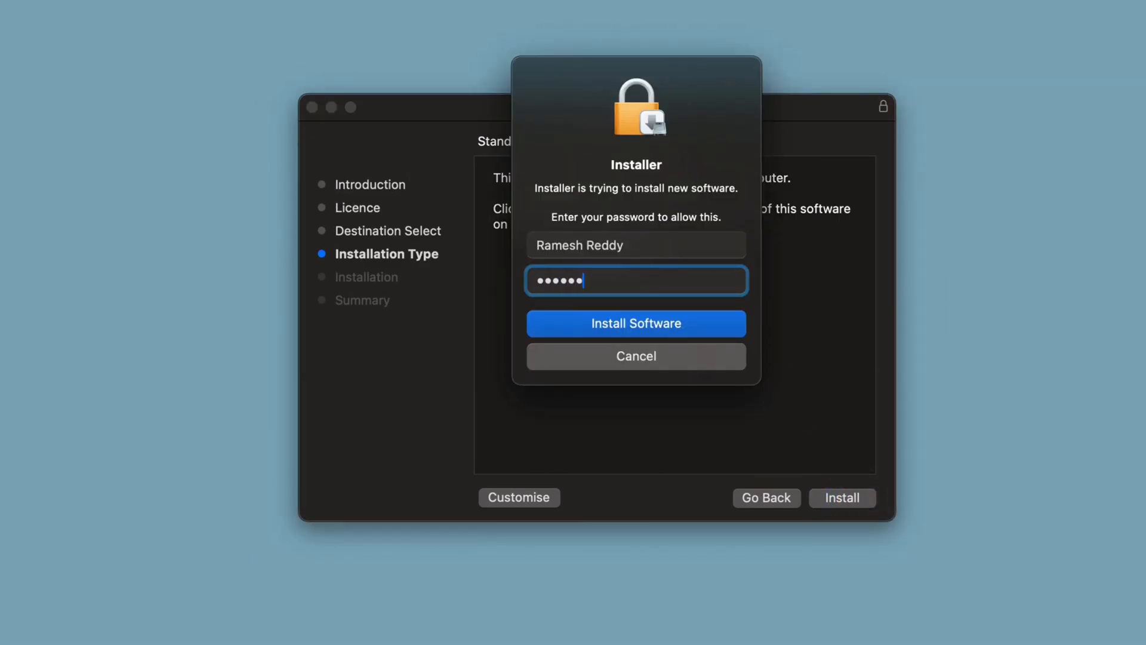
click(635, 324)
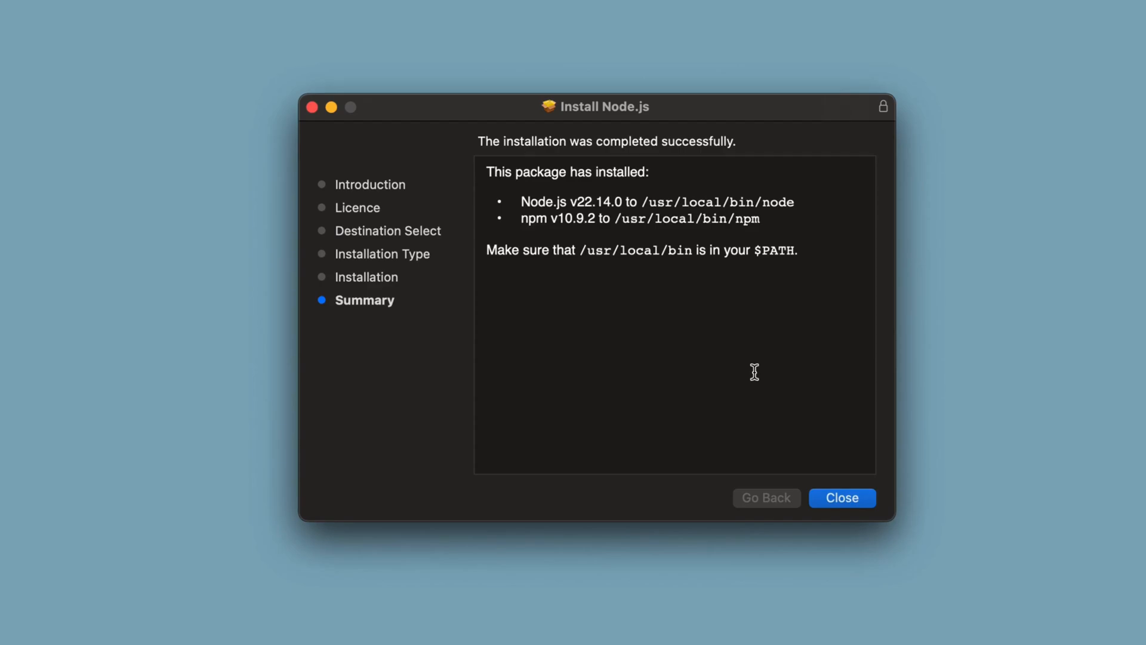
click(843, 498)
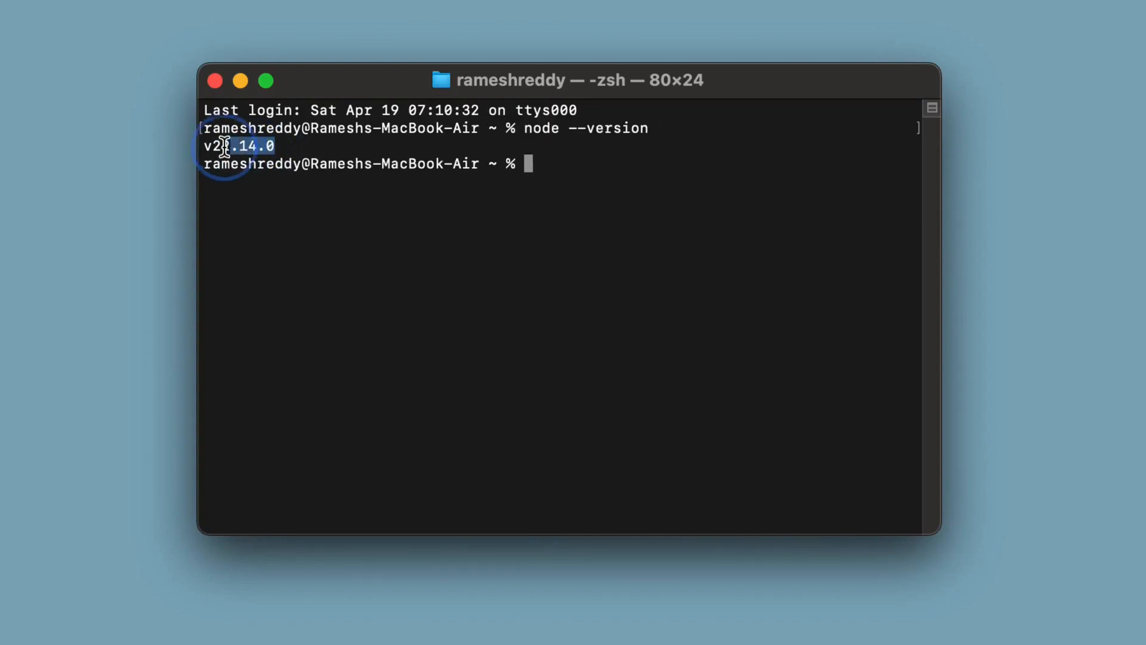
Step: Select the reported Node.js version number v22.14.0 in Terminal
double_click(226, 146)
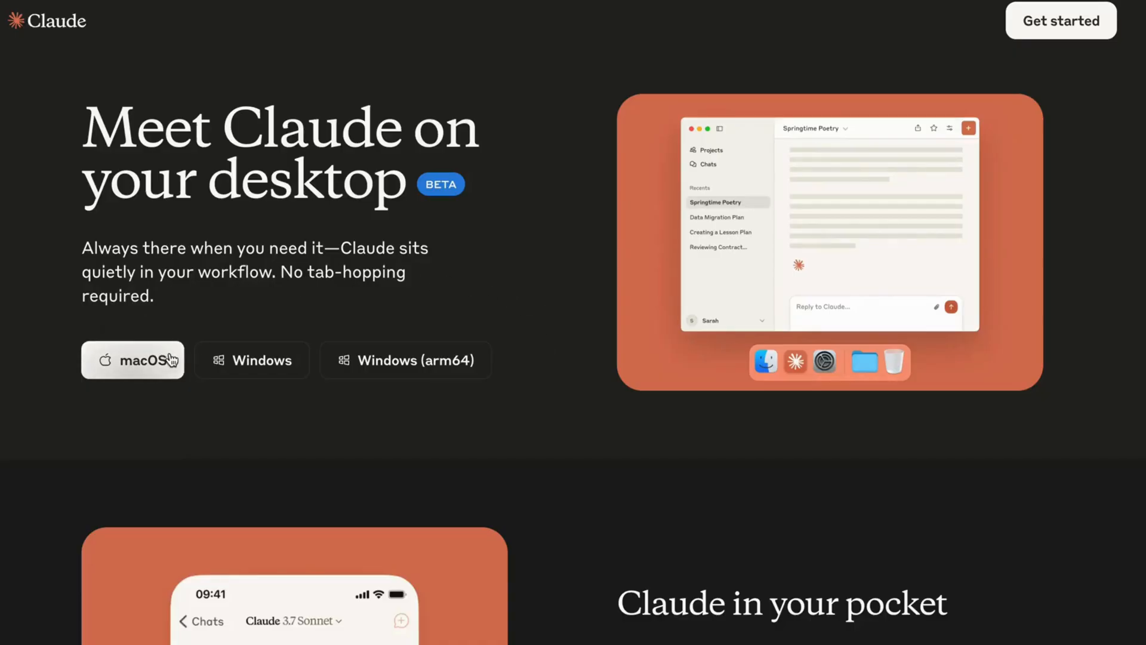
Step: Download the macOS build of Claude from the 'Meet Claude on your desktop' page
click(132, 361)
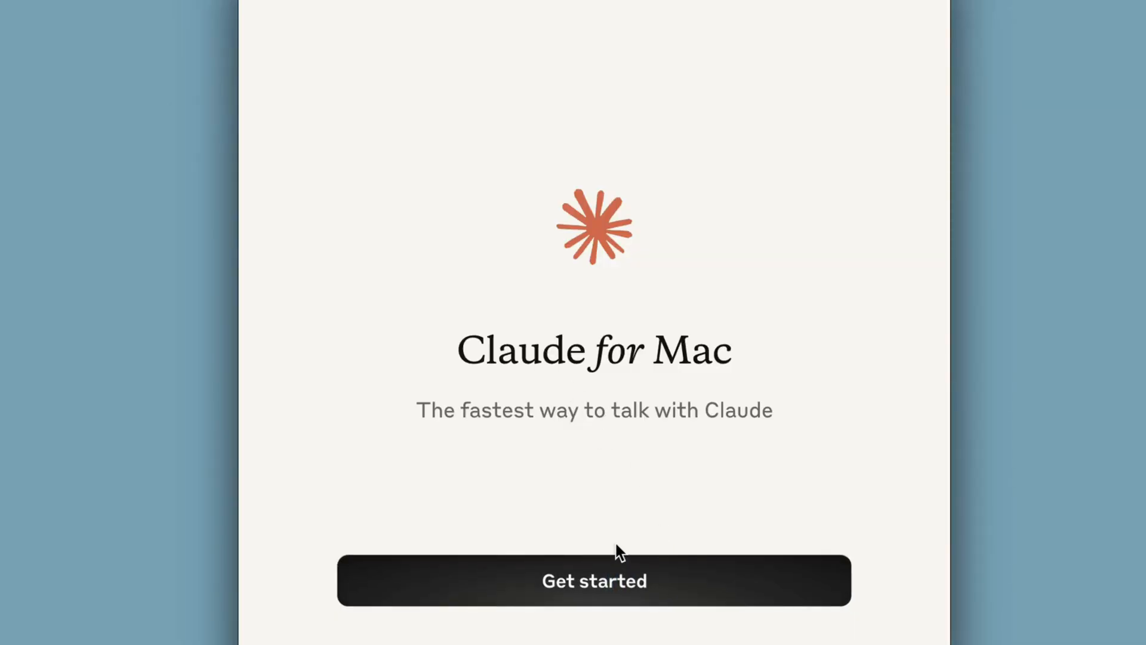
Step: Get started with Claude for Mac, sign in, and skip the Quick Entry introduction
click(595, 581)
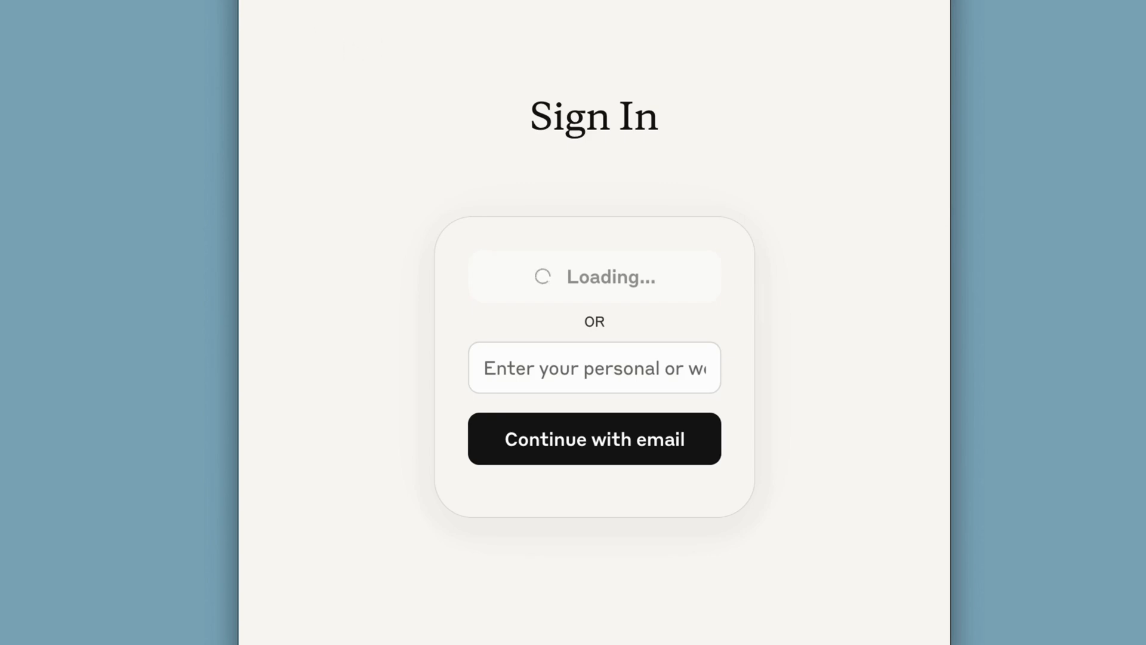
mouse_move(762, 384)
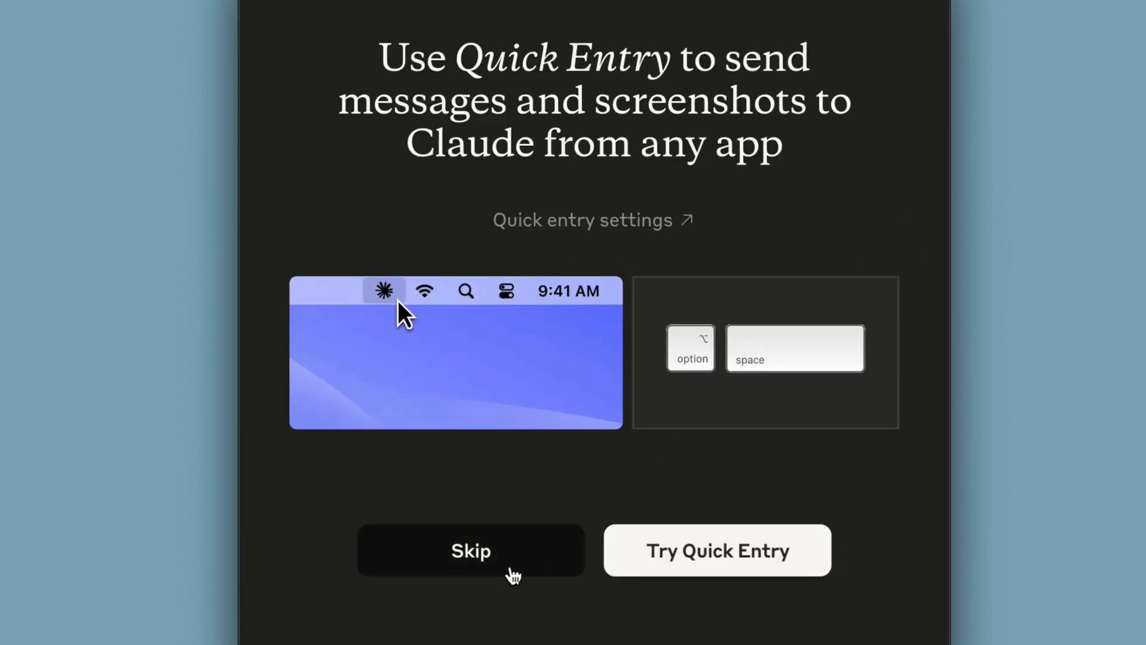
click(471, 550)
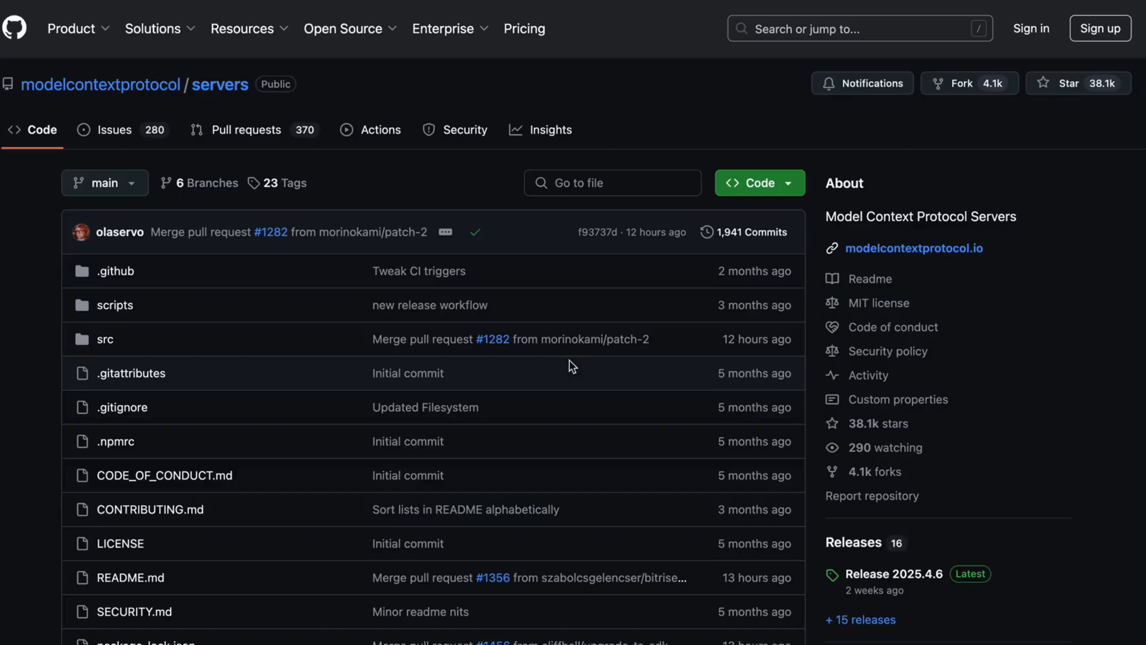
Step: Scroll through the servers README's reference and third-party server lists and the MCP client configuration example
scroll(down, 3)
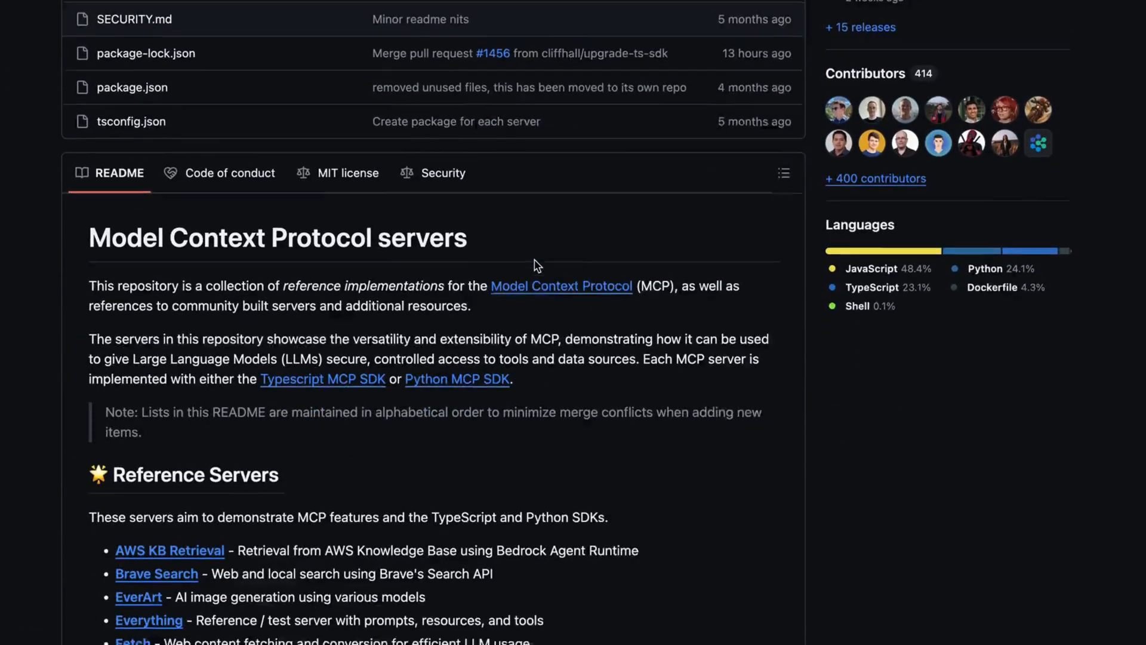
scroll(down, 3)
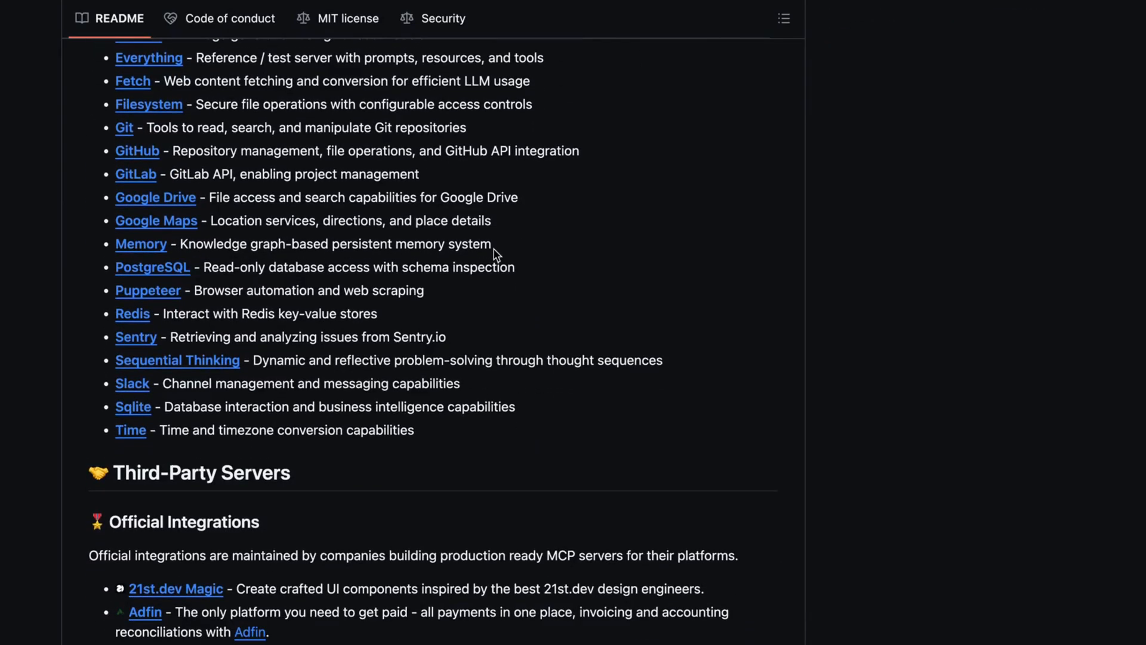
scroll(down, 3)
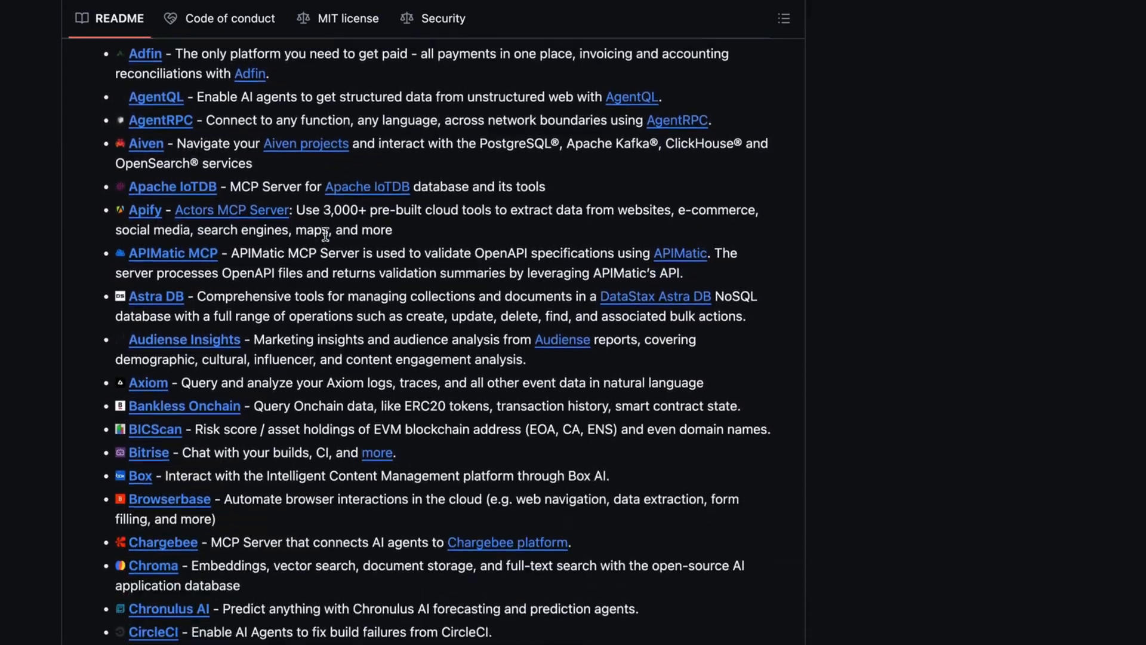
scroll(down, 3)
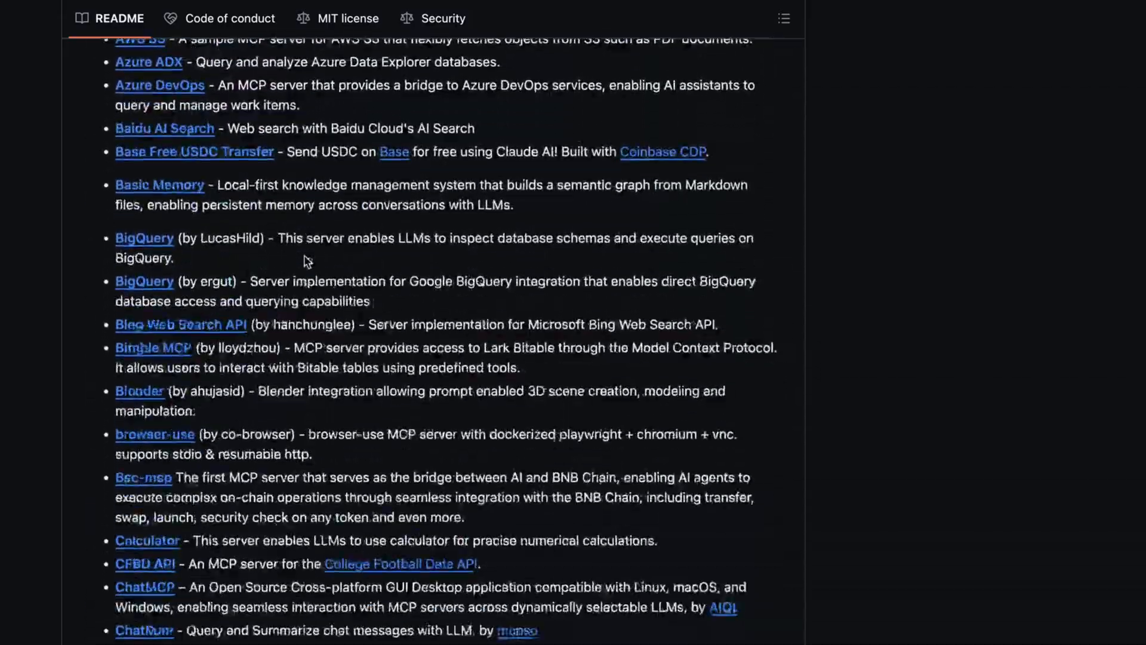
scroll(down, 3)
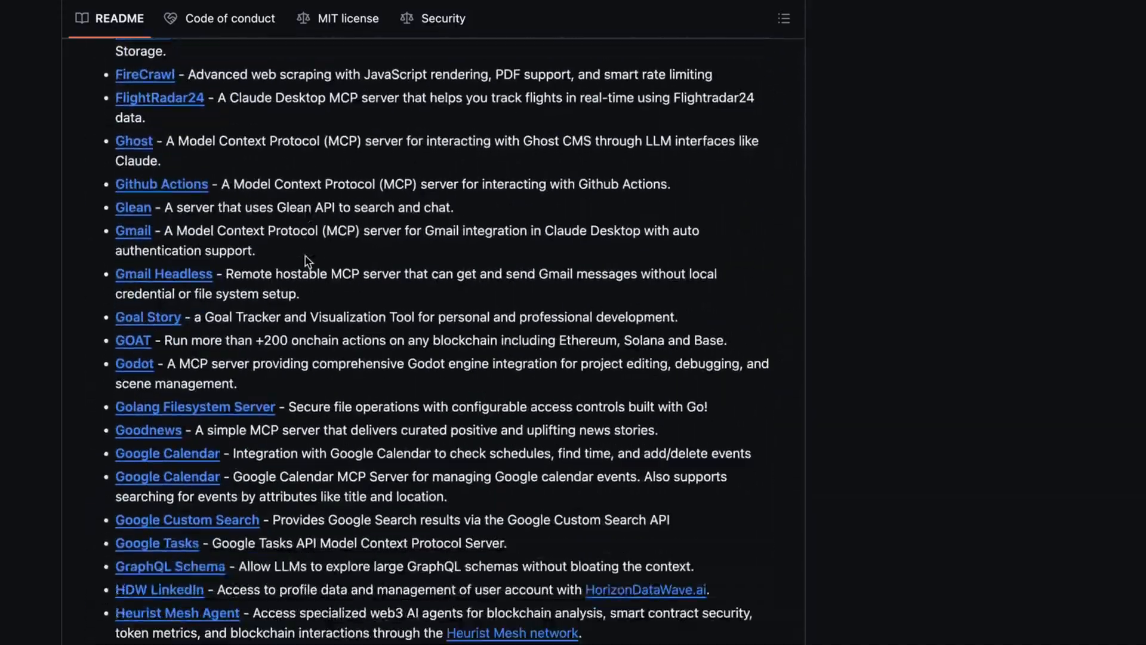
scroll(down, 3)
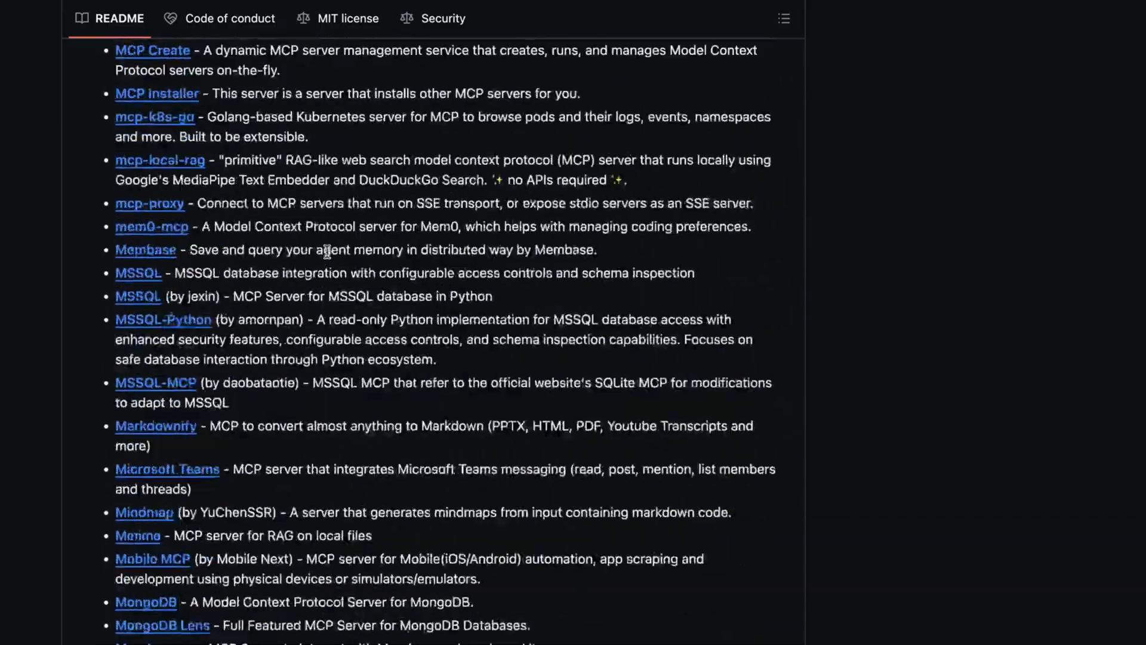
scroll(down, 3)
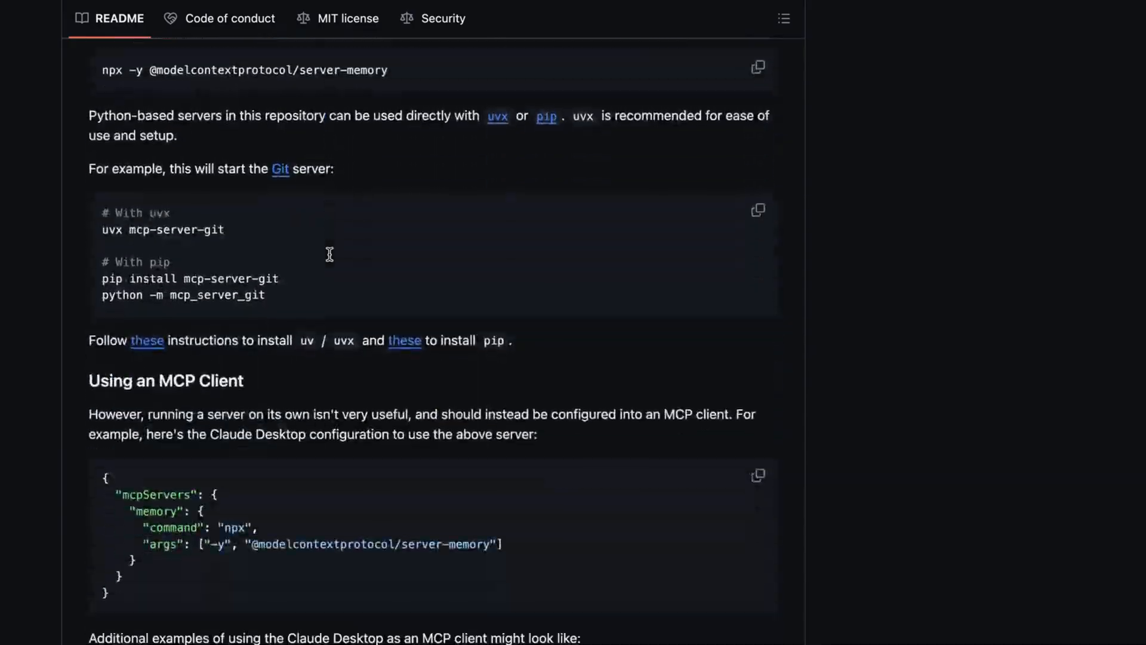
scroll(down, 3)
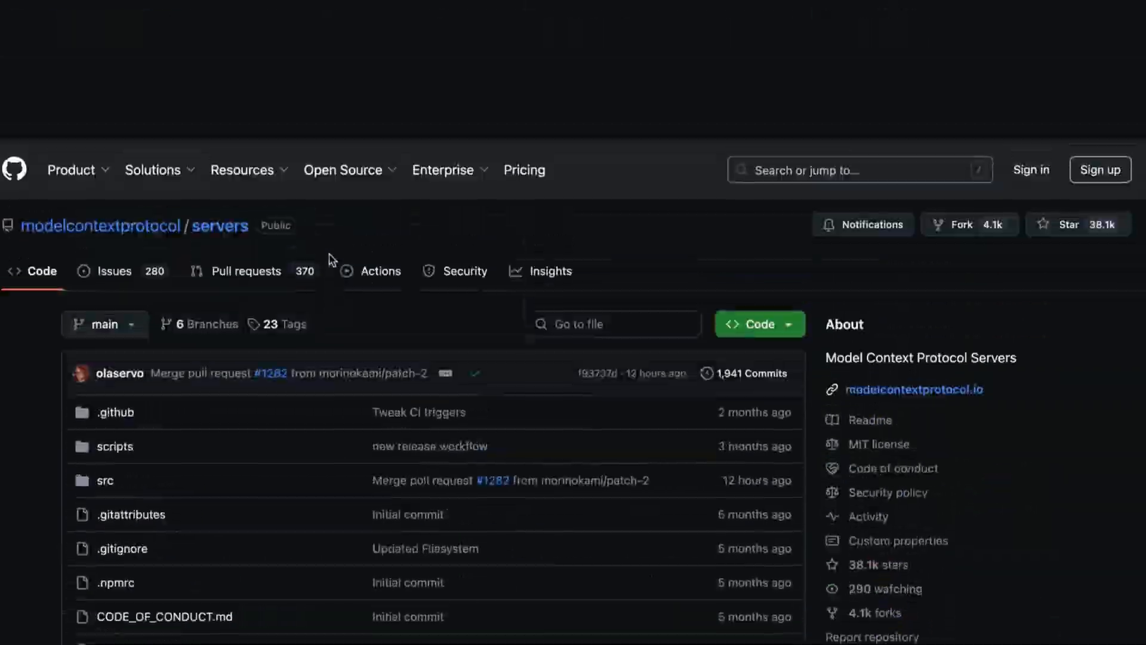
scroll(down, 3)
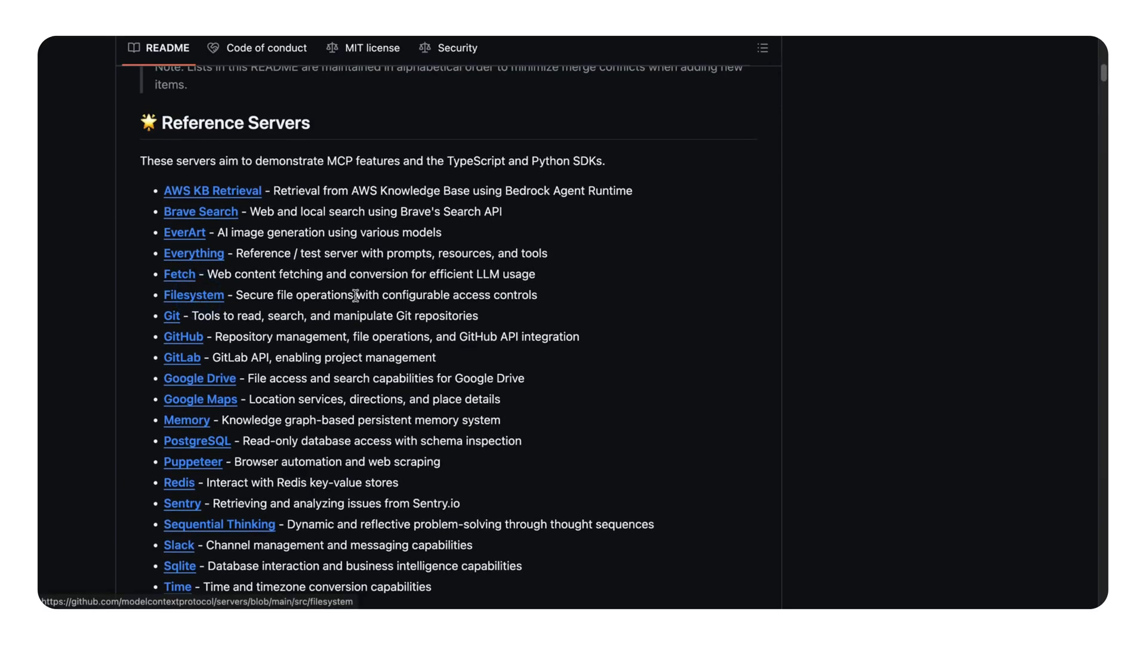
Step: View the Filesystem reference server's README down to its Tools section
click(194, 294)
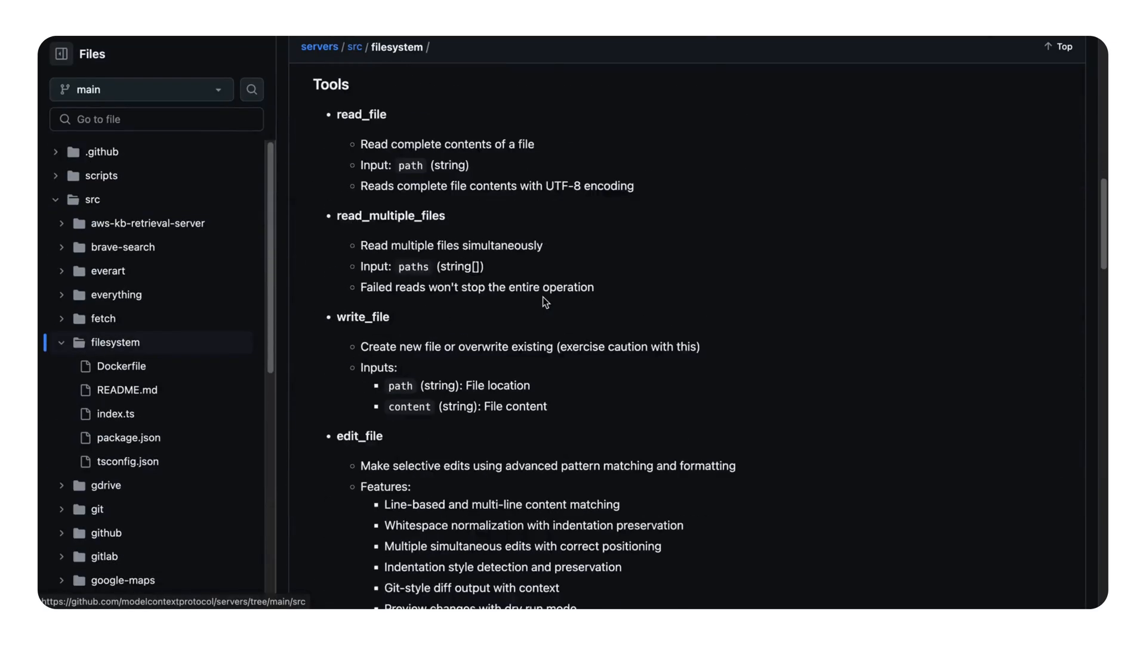
scroll(down, 3)
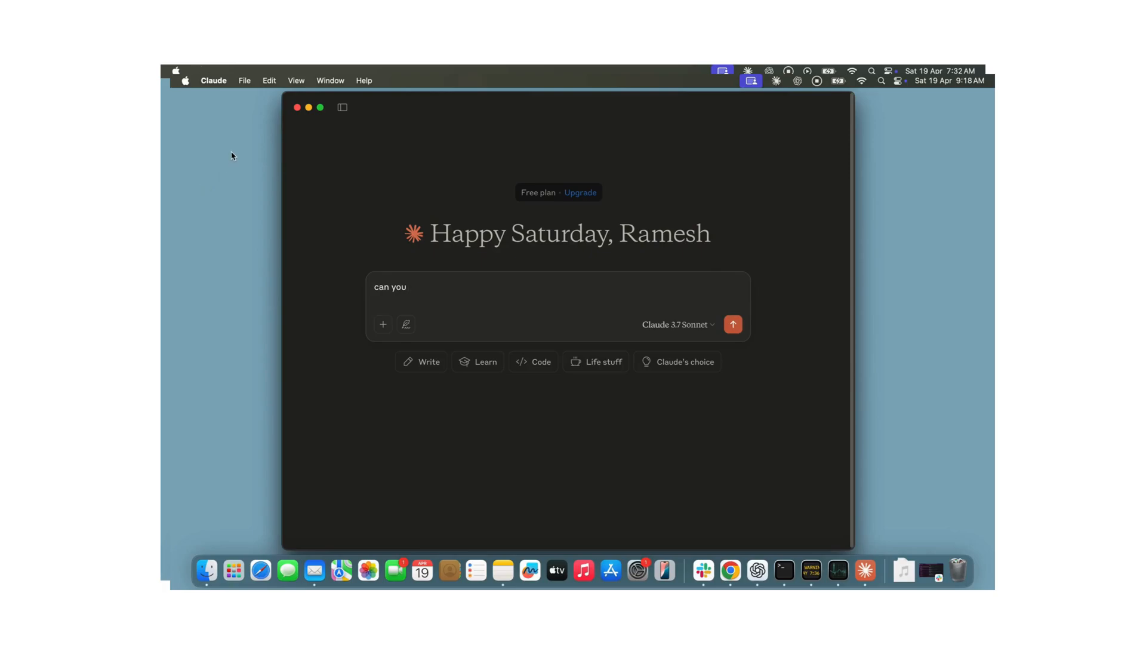
Step: Reveal the MCP config file on disk via Claude Desktop's Developer settings Edit Config
click(212, 80)
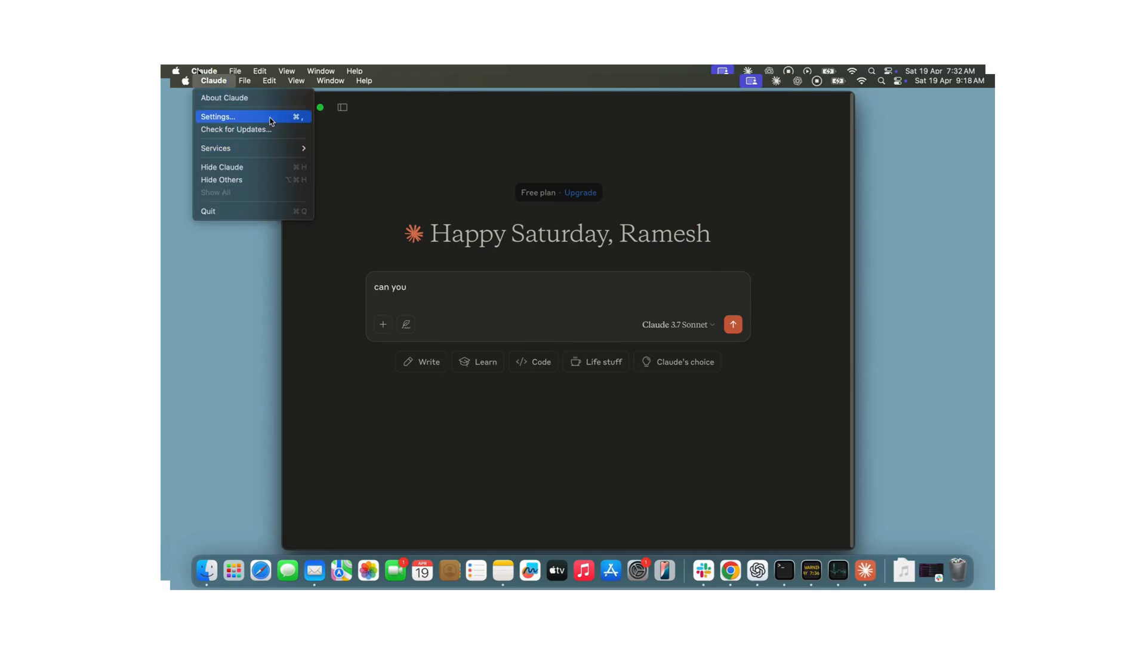
click(217, 116)
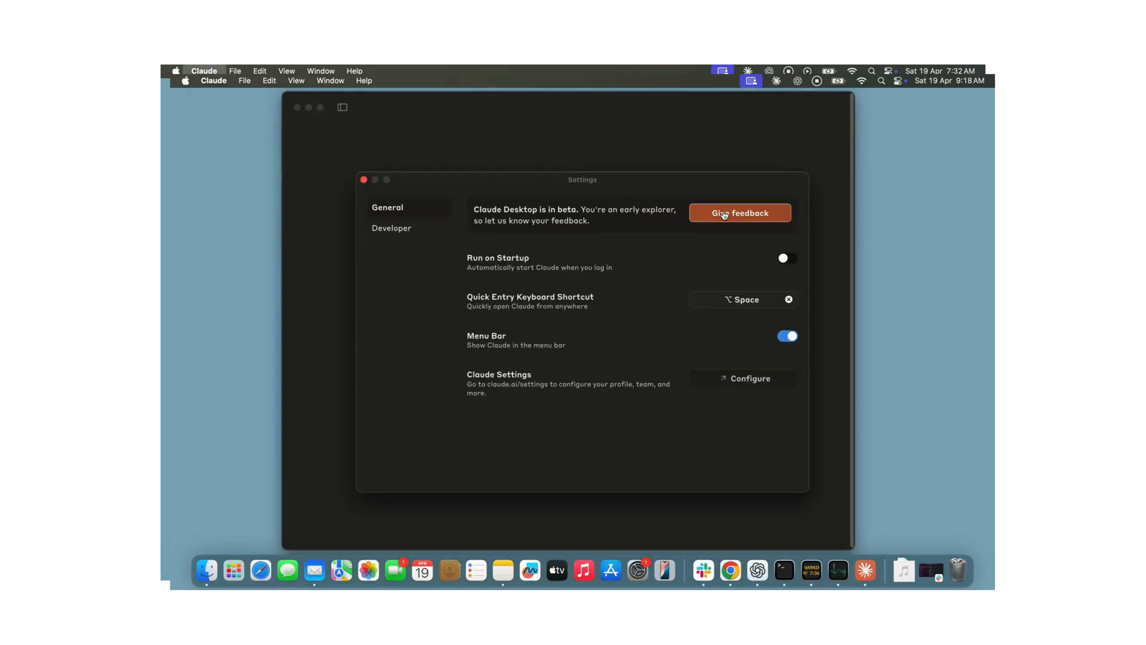
click(391, 228)
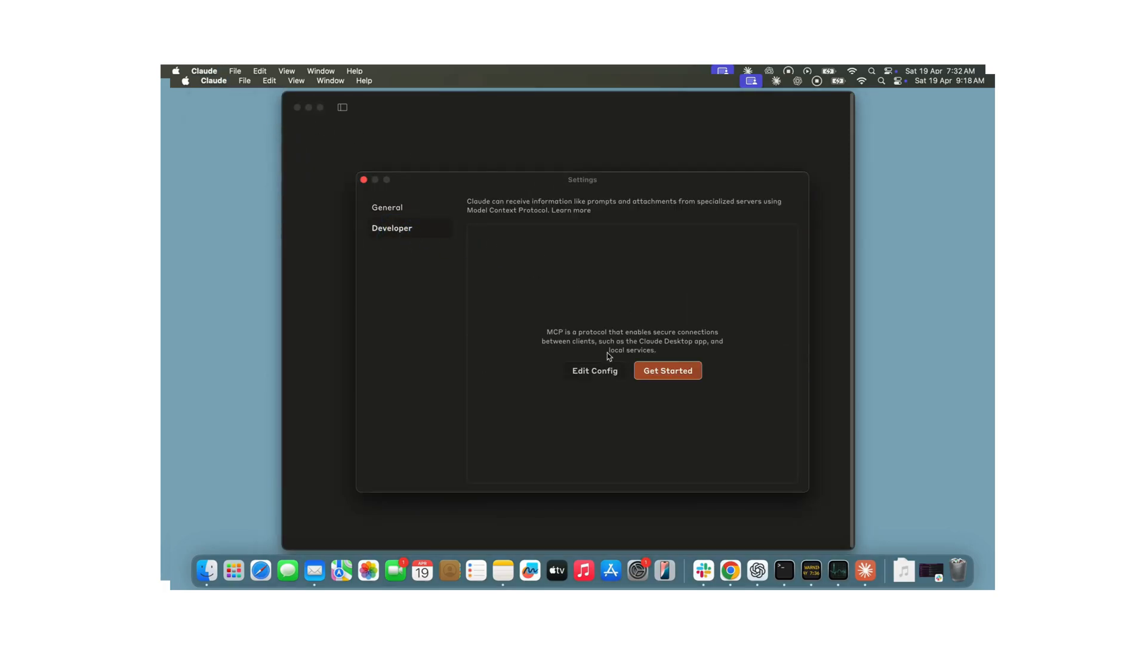
click(595, 370)
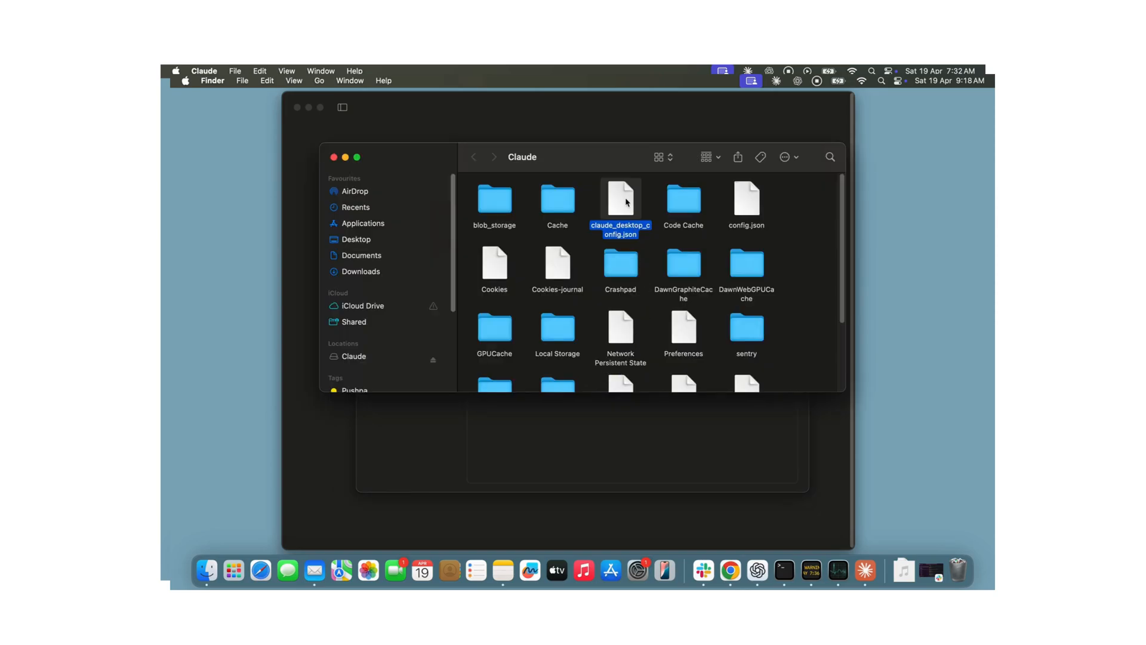
Step: Open claude_desktop_config.json from Finder with TextEdit
right_click(621, 201)
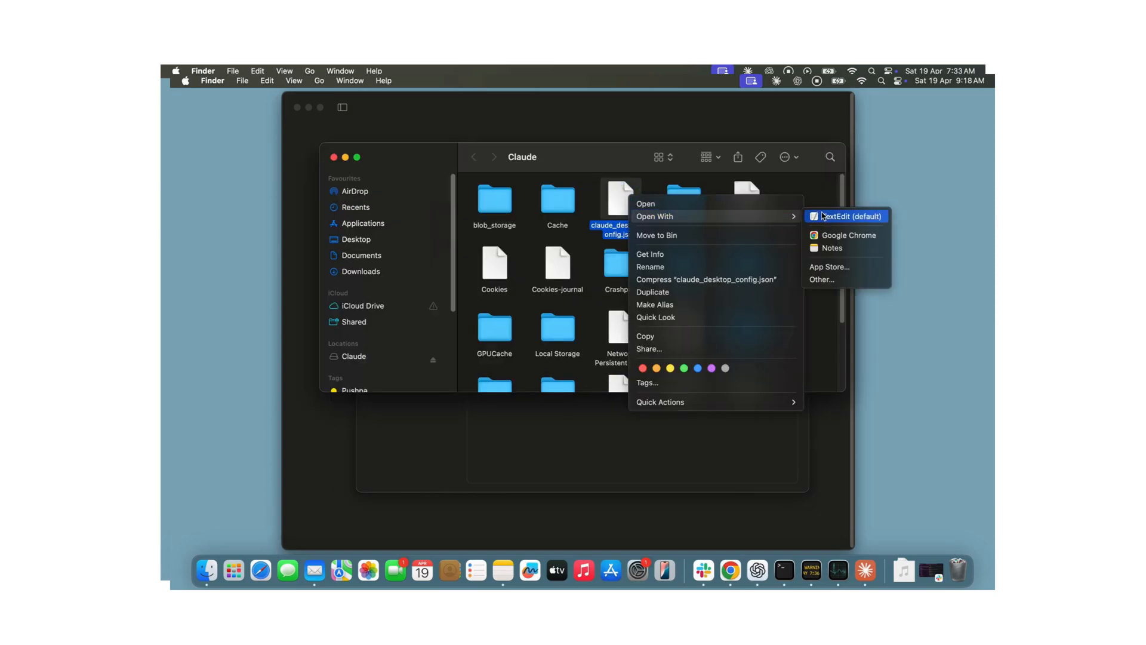
click(848, 216)
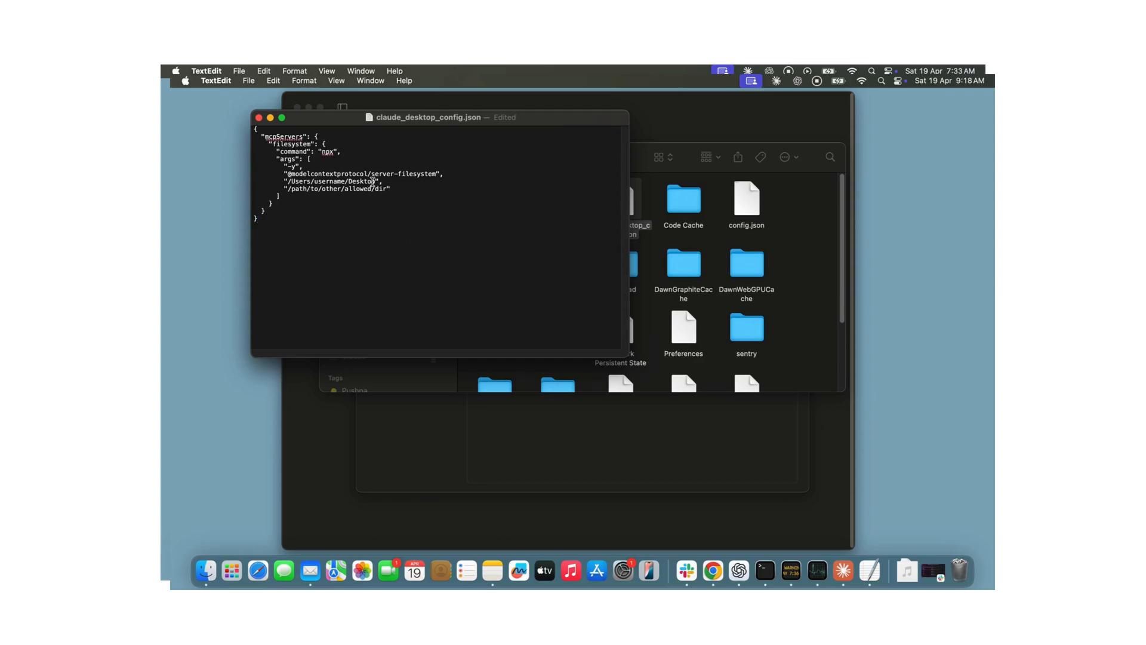
Step: Review the mcpServers filesystem entry and close the claude_desktop_config.json window
double_click(329, 181)
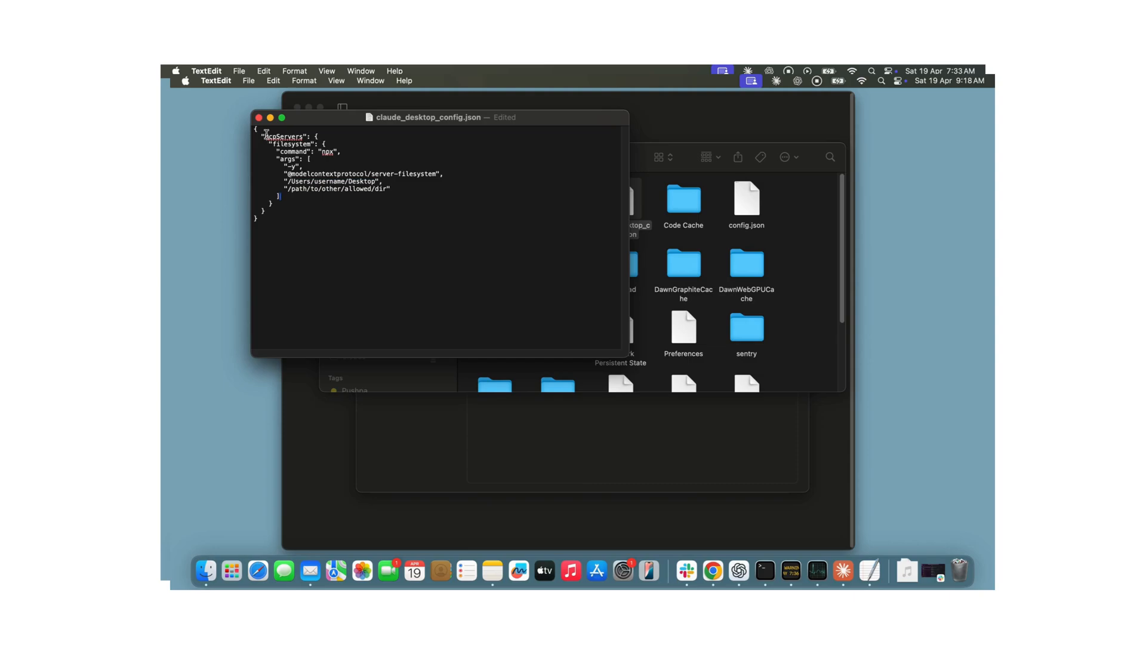
click(257, 117)
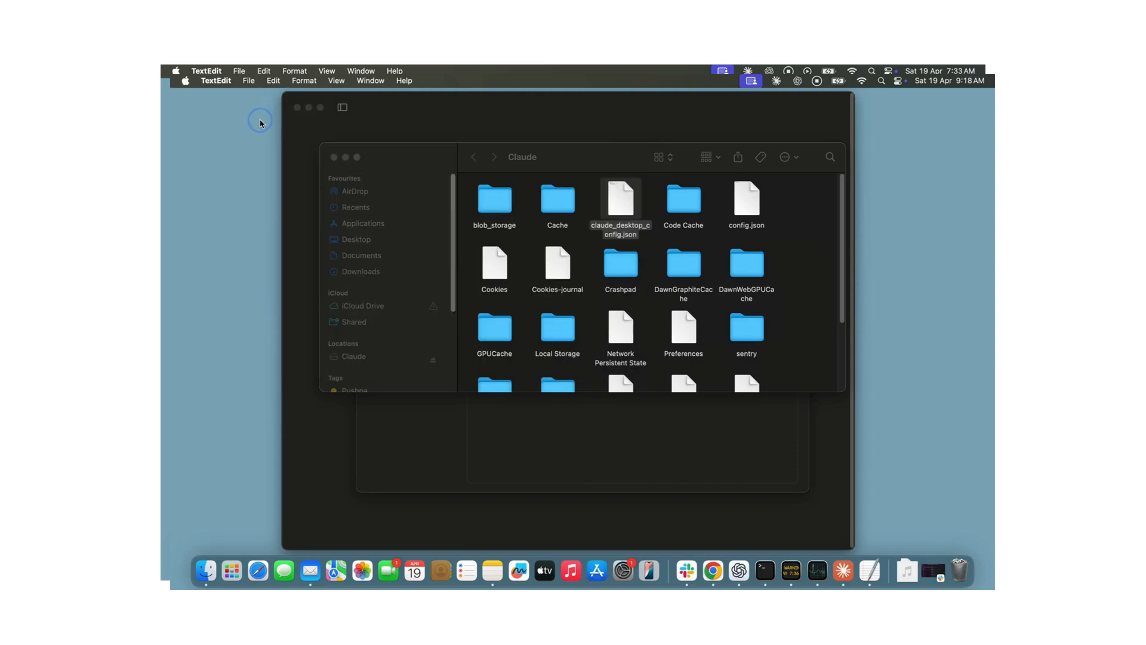